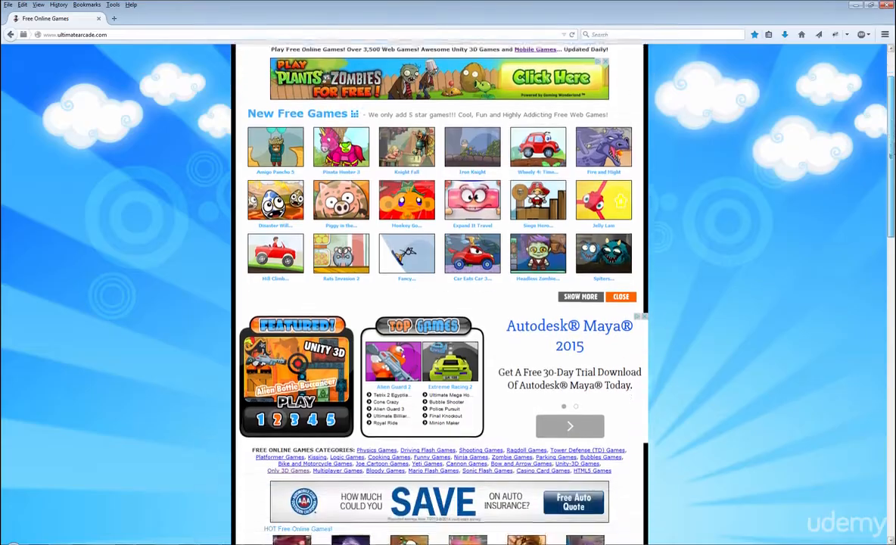
List Alien Soldier under 3D Models/Characters/Toons at $30.00, confirm rights, and submit for approval.
scroll("down", 3)
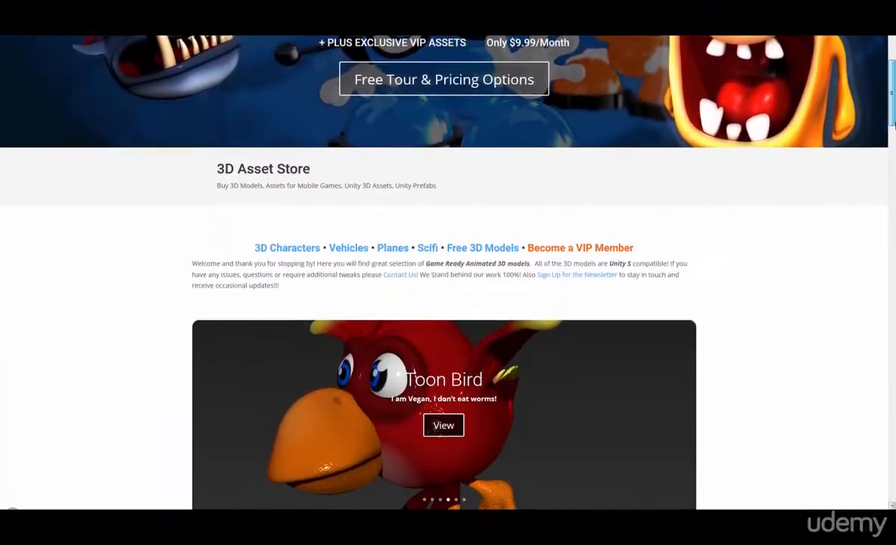
scroll("down", 3)
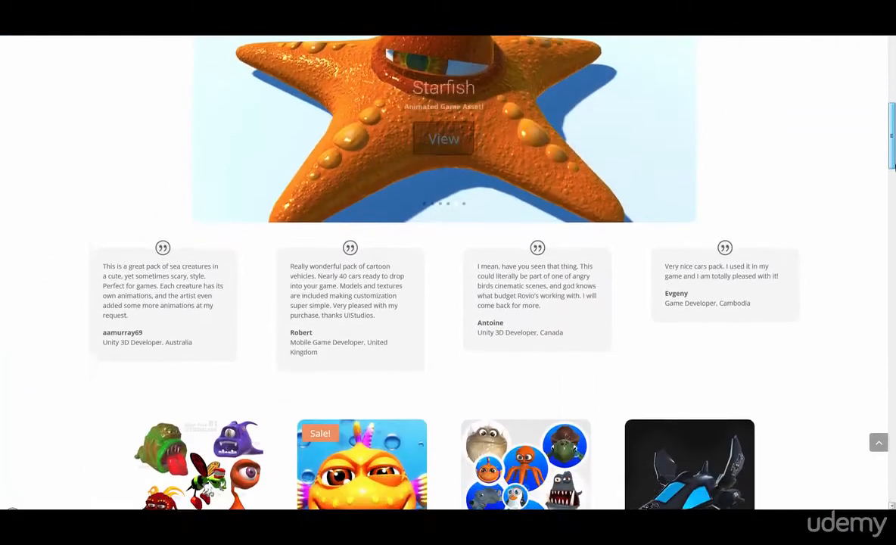
scroll("down", 3)
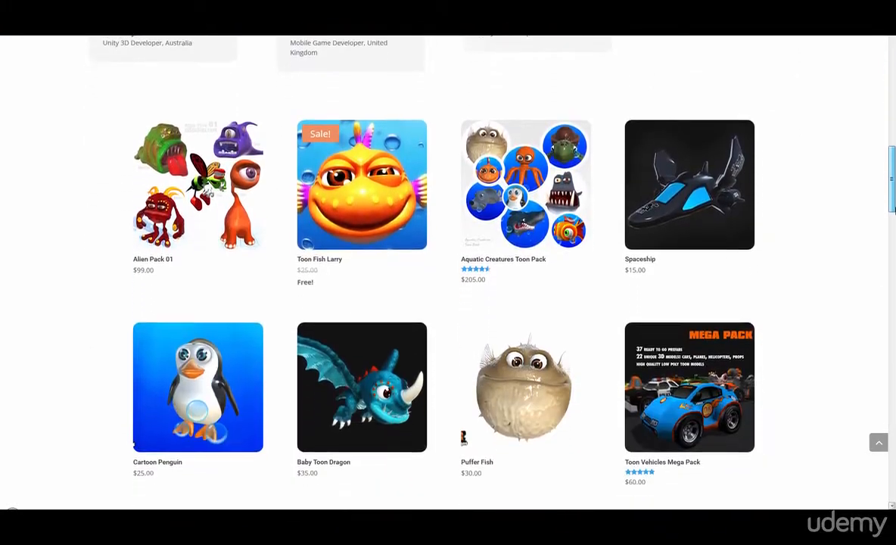
scroll("down", 3)
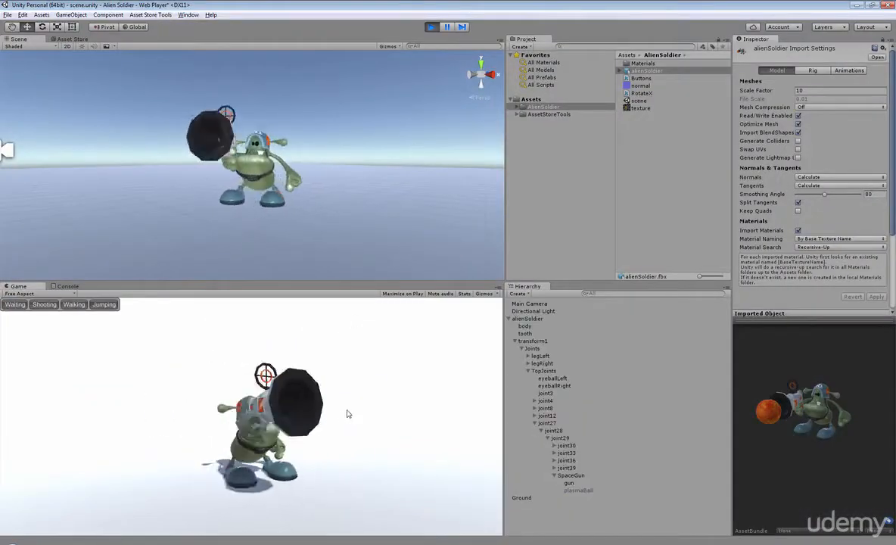
left_click(528, 318)
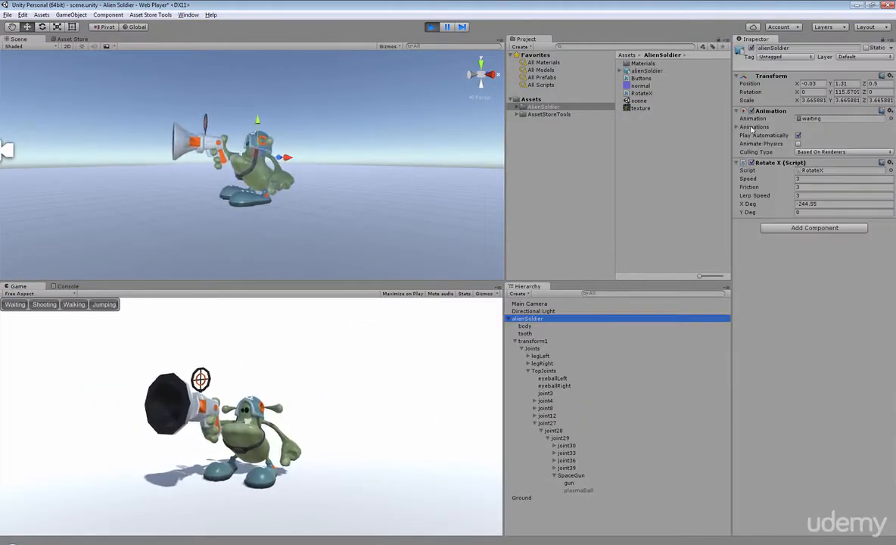
left_click(646, 71)
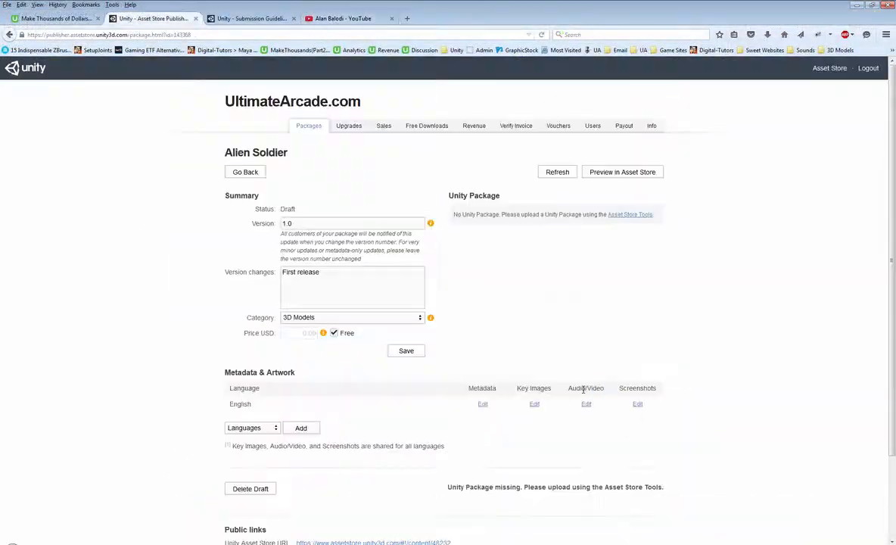
left_click(586, 404)
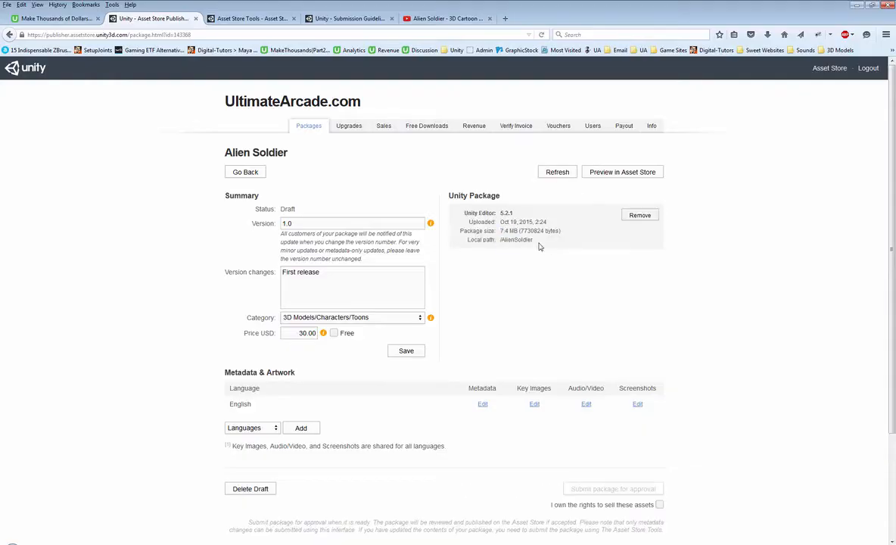
left_click(406, 350)
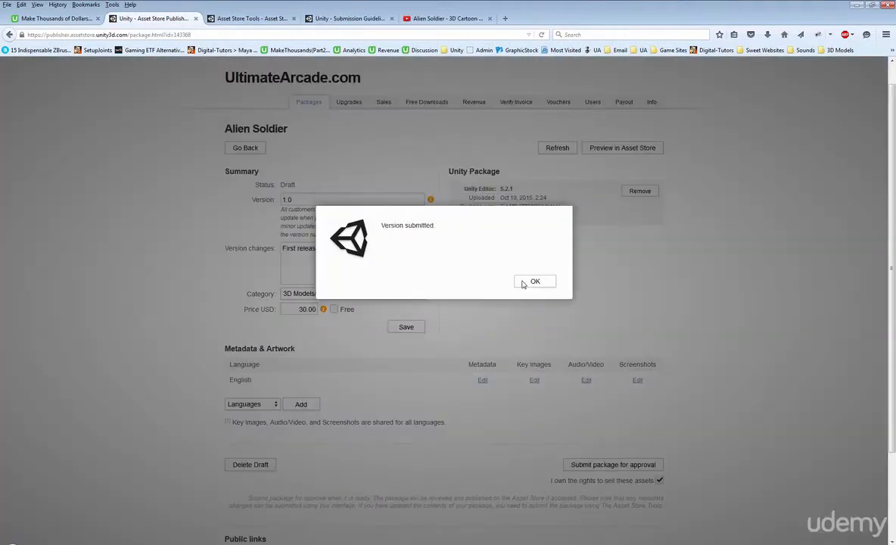